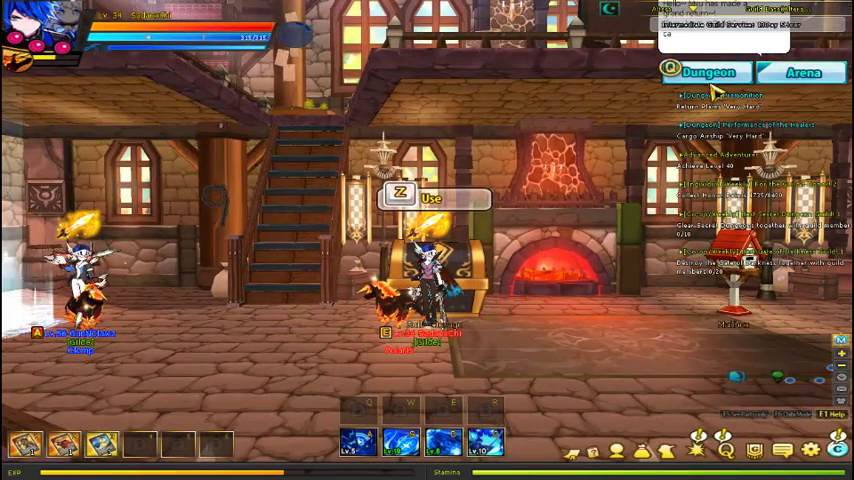
Step: Start the Return Plains dungeon on Very Hard from the Elsword dungeon map
click(707, 72)
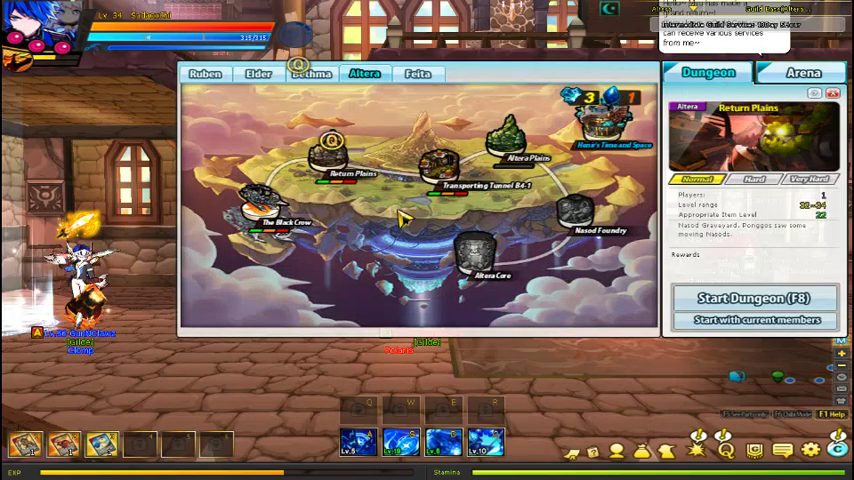
click(810, 179)
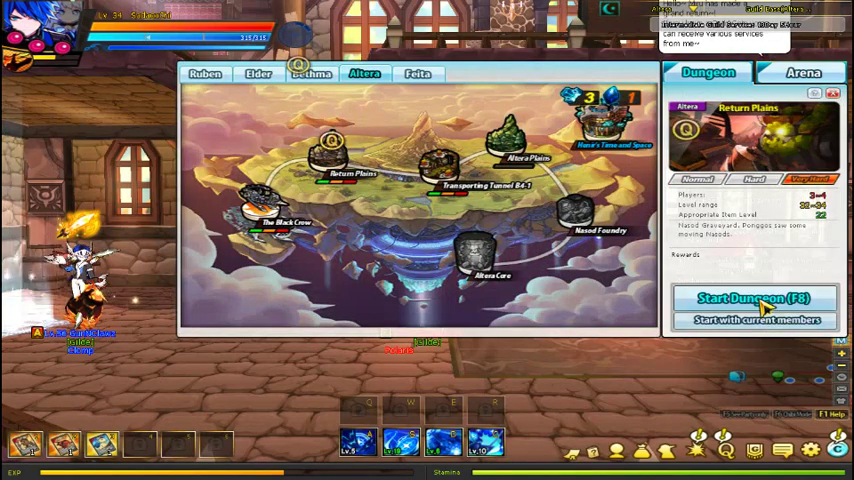
click(751, 298)
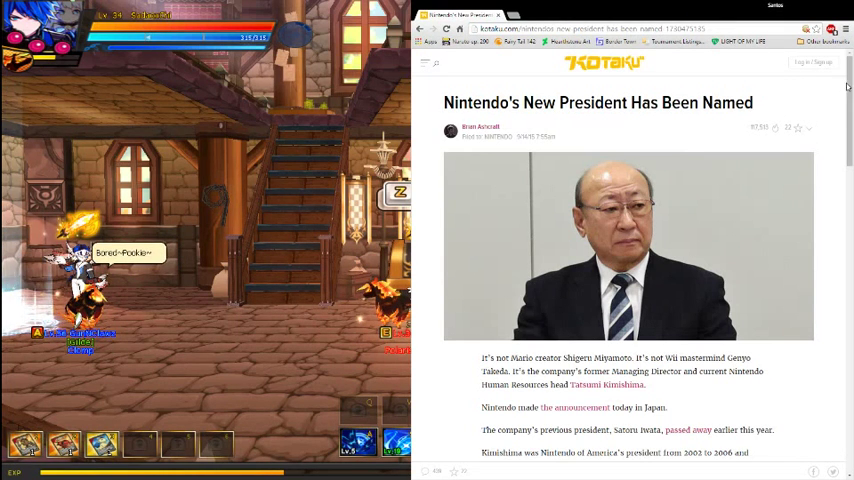
Step: Scroll the Kotaku article down past the headline photo to the paragraphs on Kimishima
scroll(down, 3)
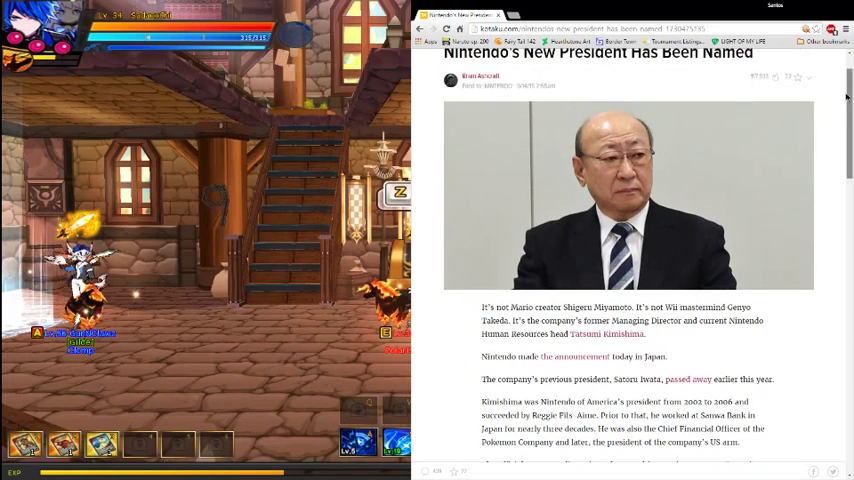
scroll(down, 3)
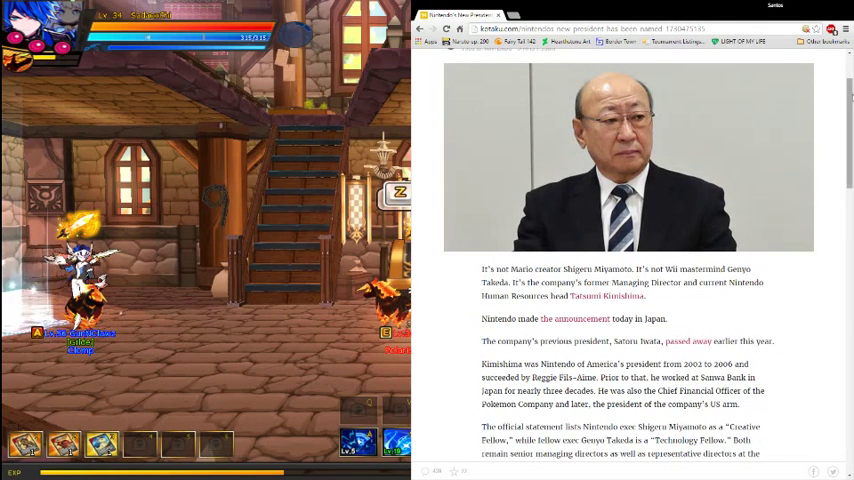
scroll(down, 3)
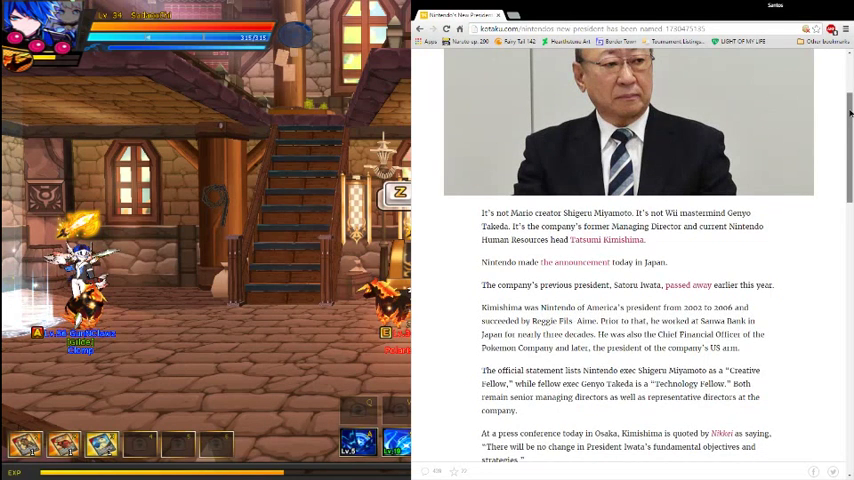
scroll(down, 3)
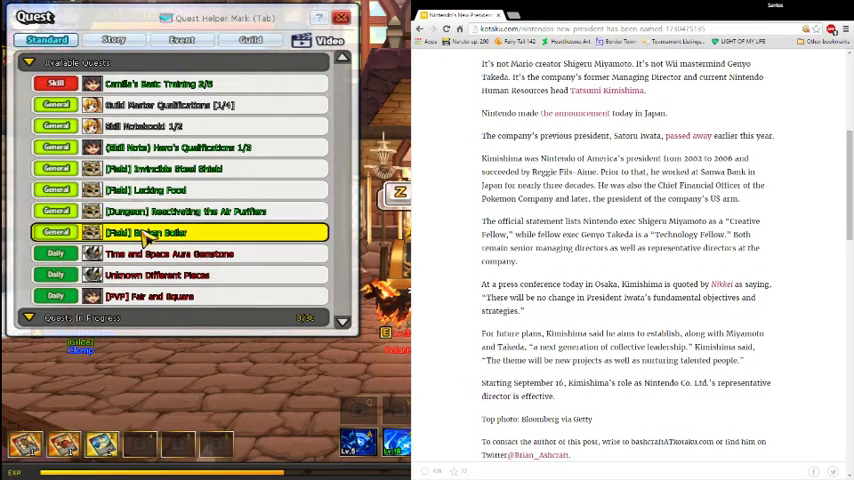
Step: View a [Field] quest from Elsword's Standard available quests list
click(112, 39)
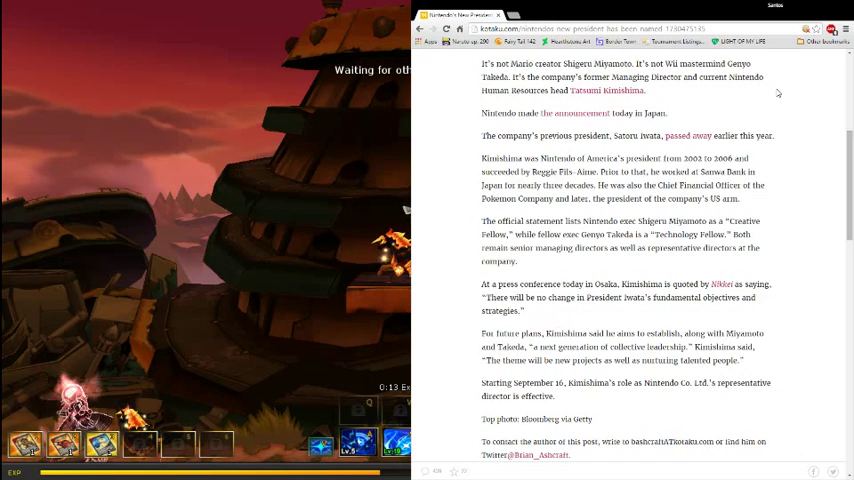
Step: Scroll to the article's end, showing the photo credit and author contact note
scroll(down, 3)
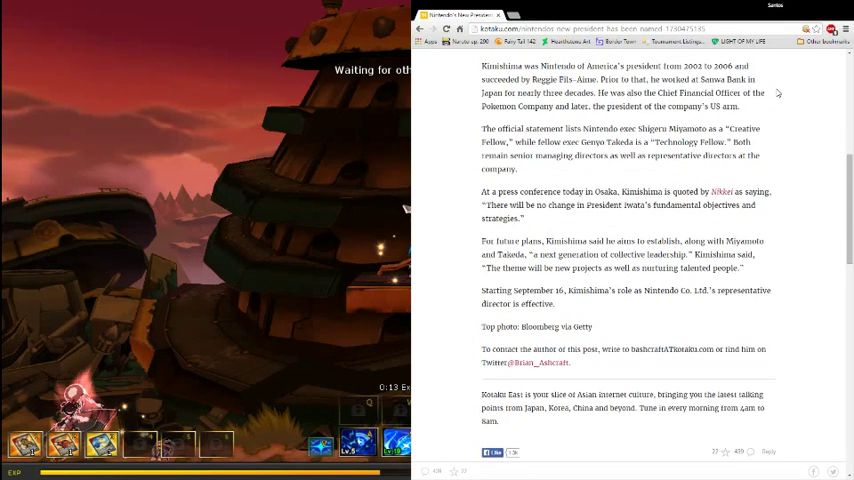